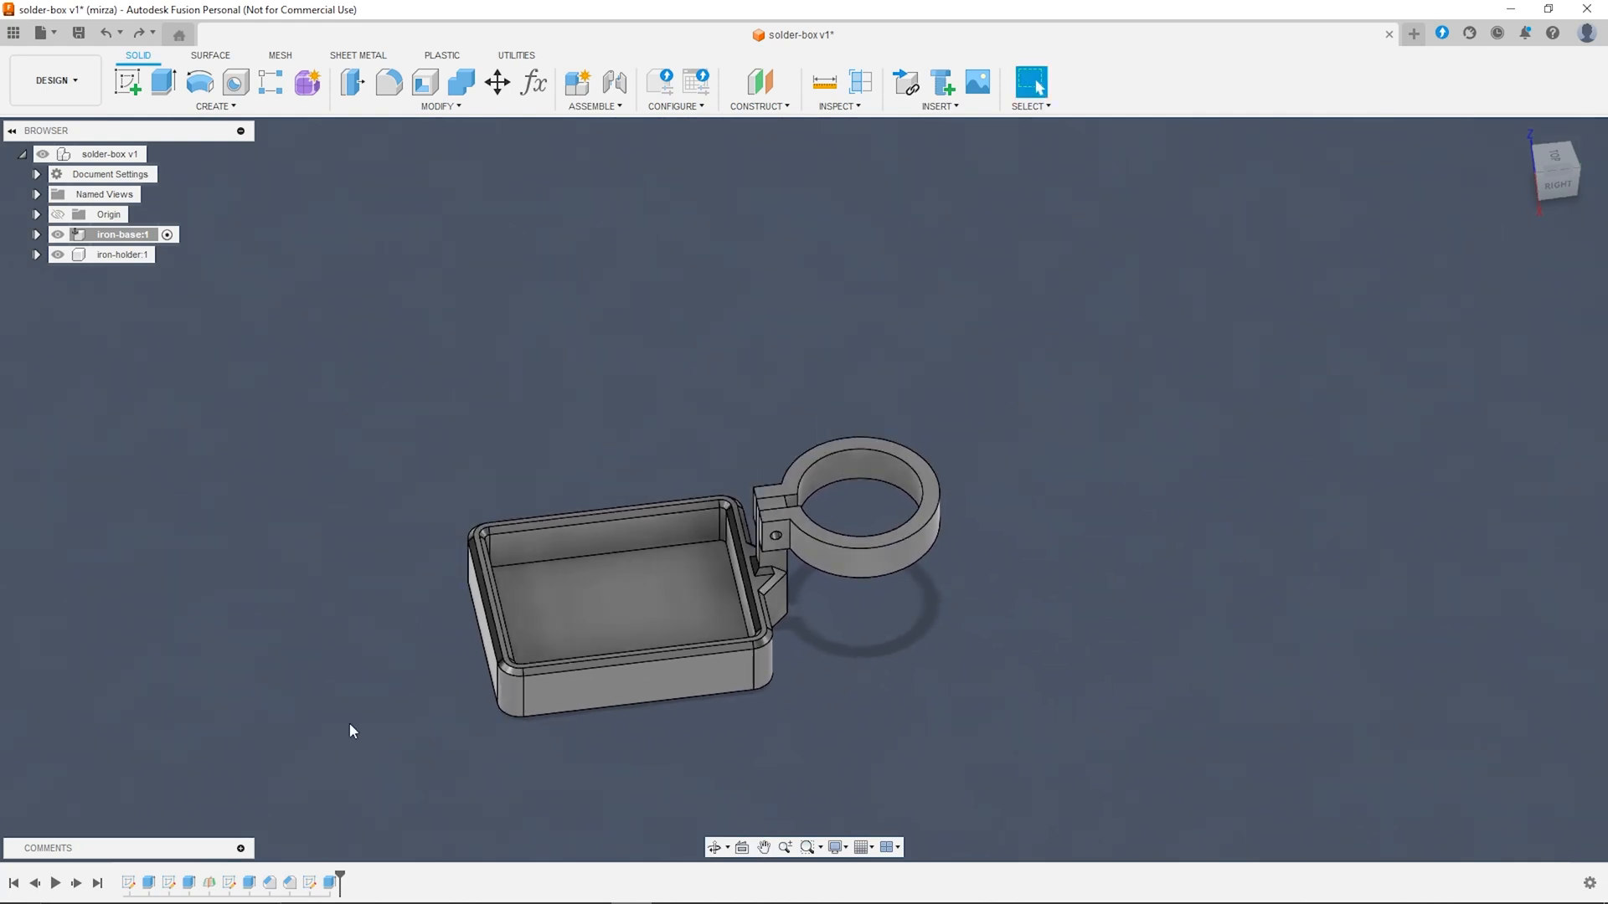
Step: Start a Revolute joint between the iron holder and the iron base
left_click(594, 88)
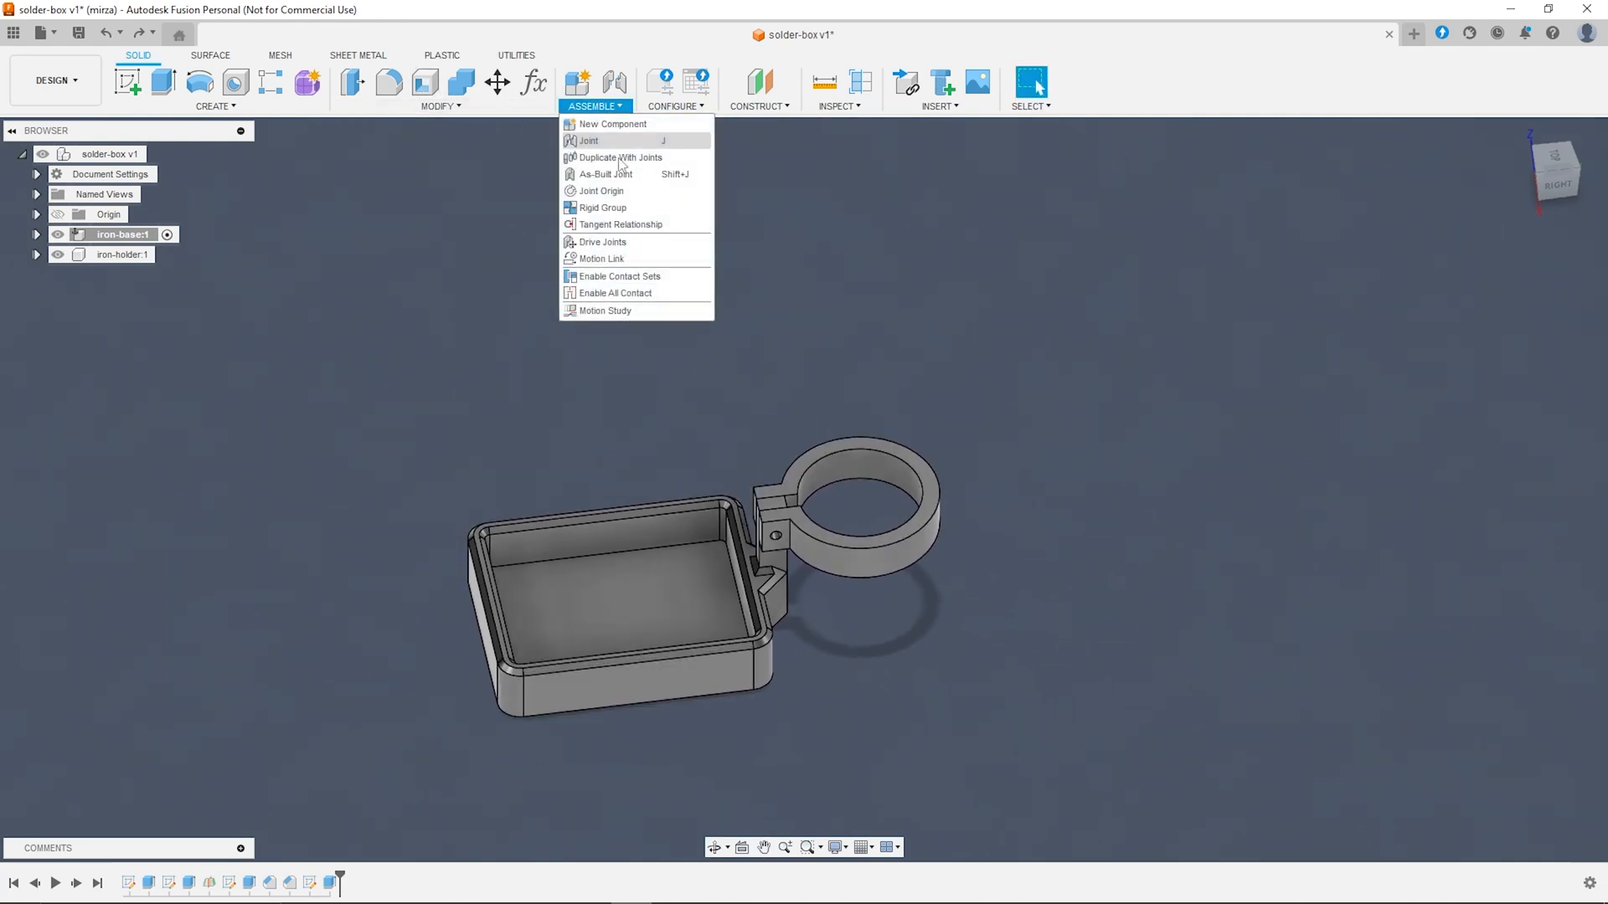
left_click(606, 173)
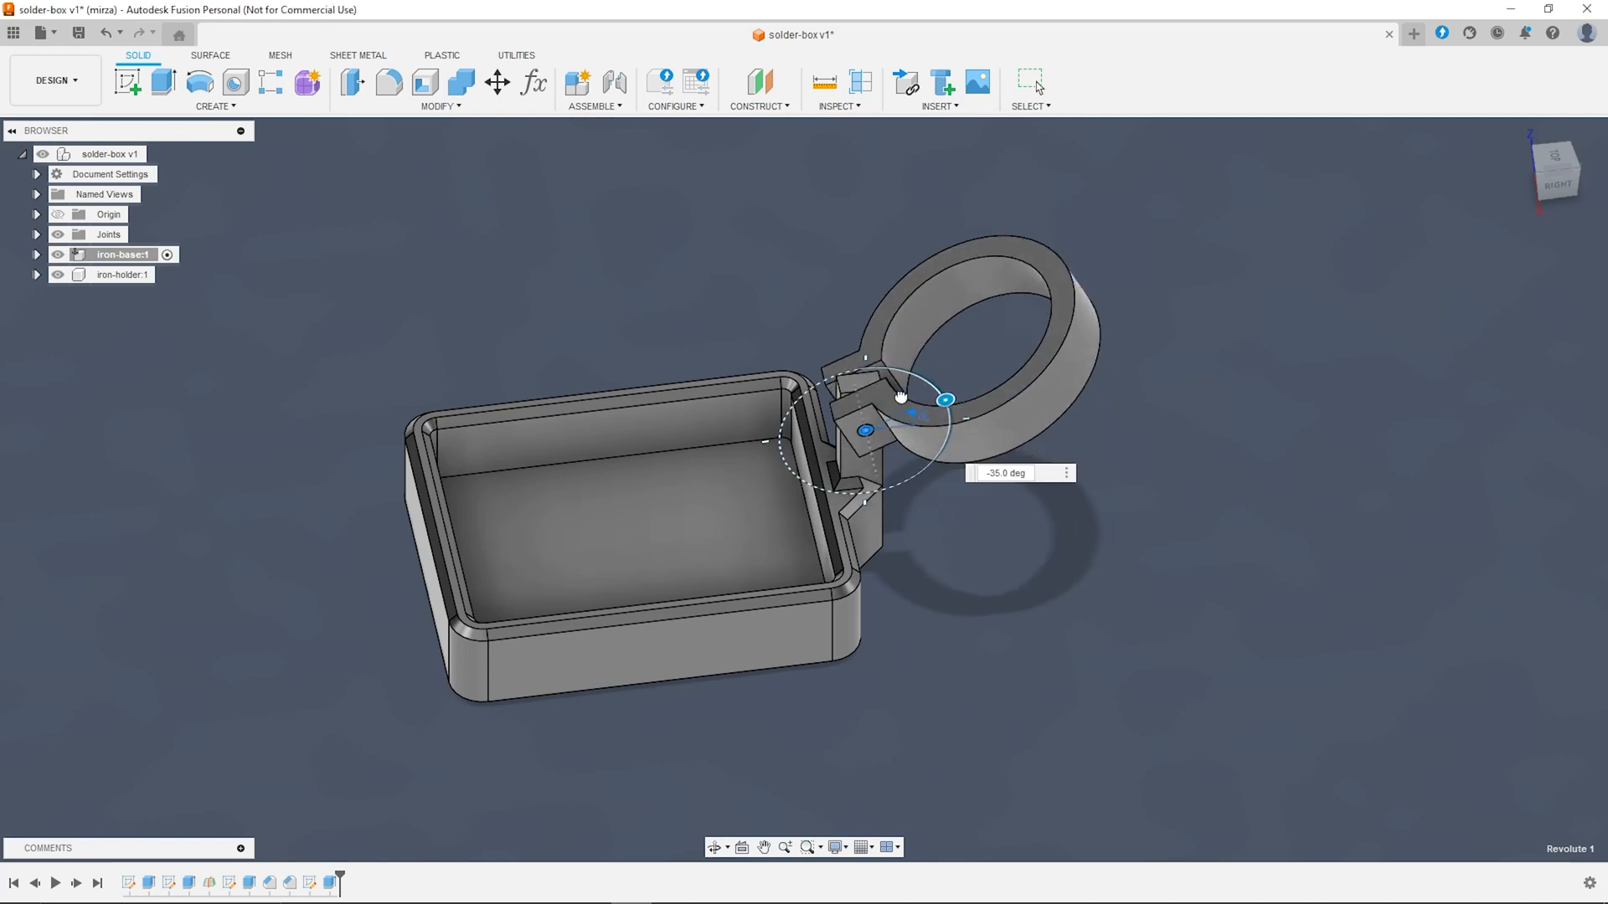
Step: Drag the angle manipulator to swing the holder ring around its pivot
left_click_drag(944, 399, 950, 421)
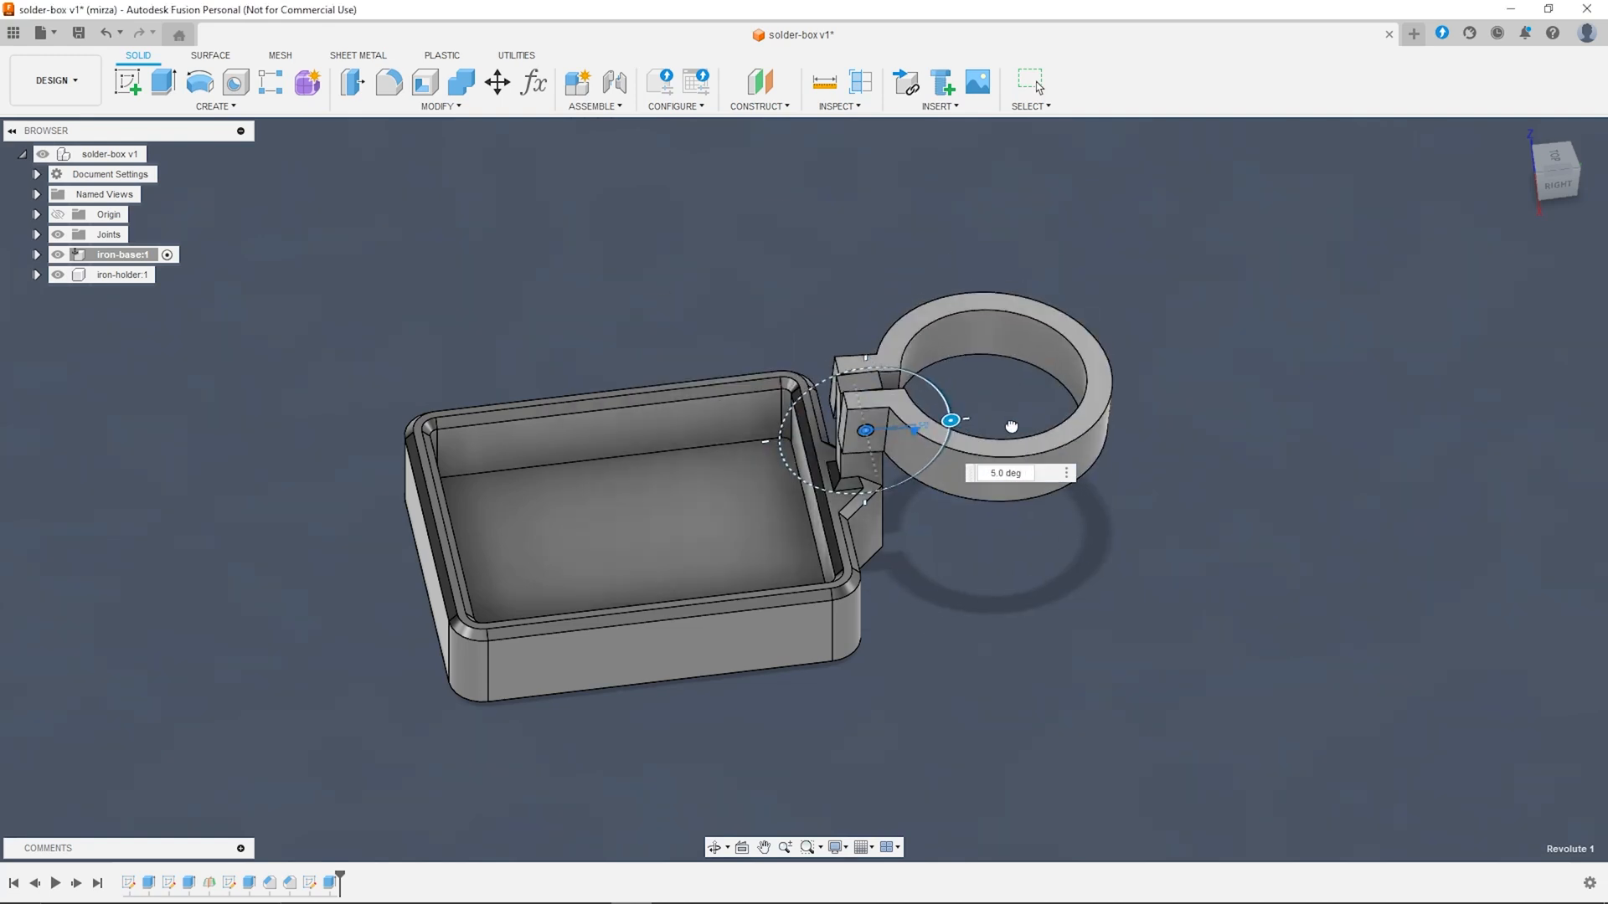
left_click_drag(949, 420, 920, 376)
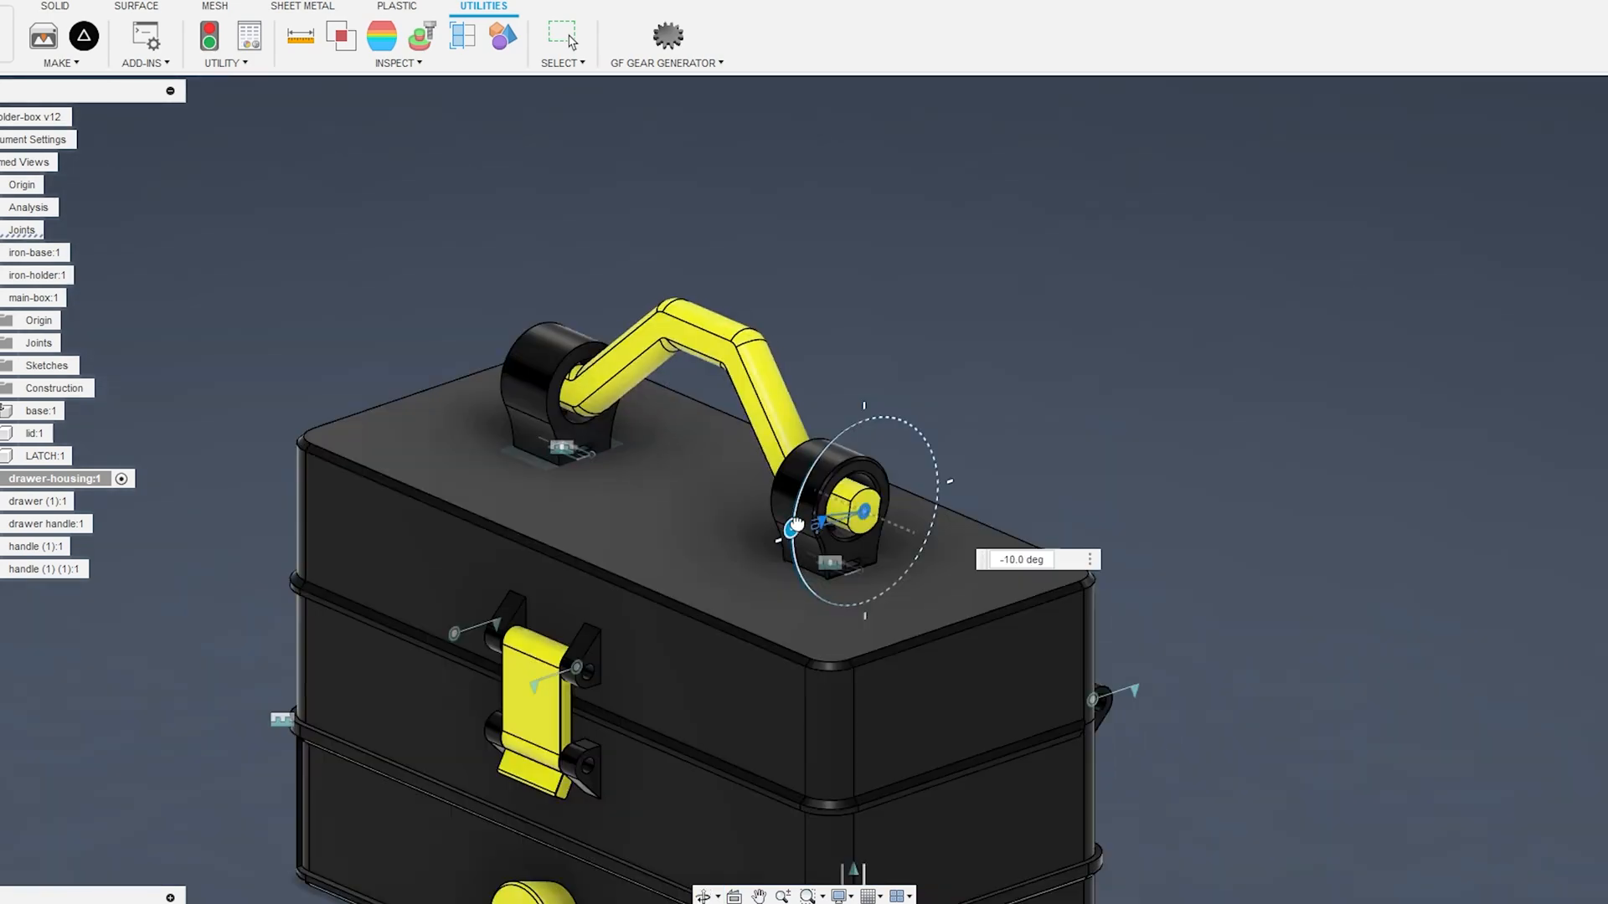
Step: Drag the handle's joint angle from -10 to 55 degrees so it lies flat
left_click_drag(795, 525, 836, 569)
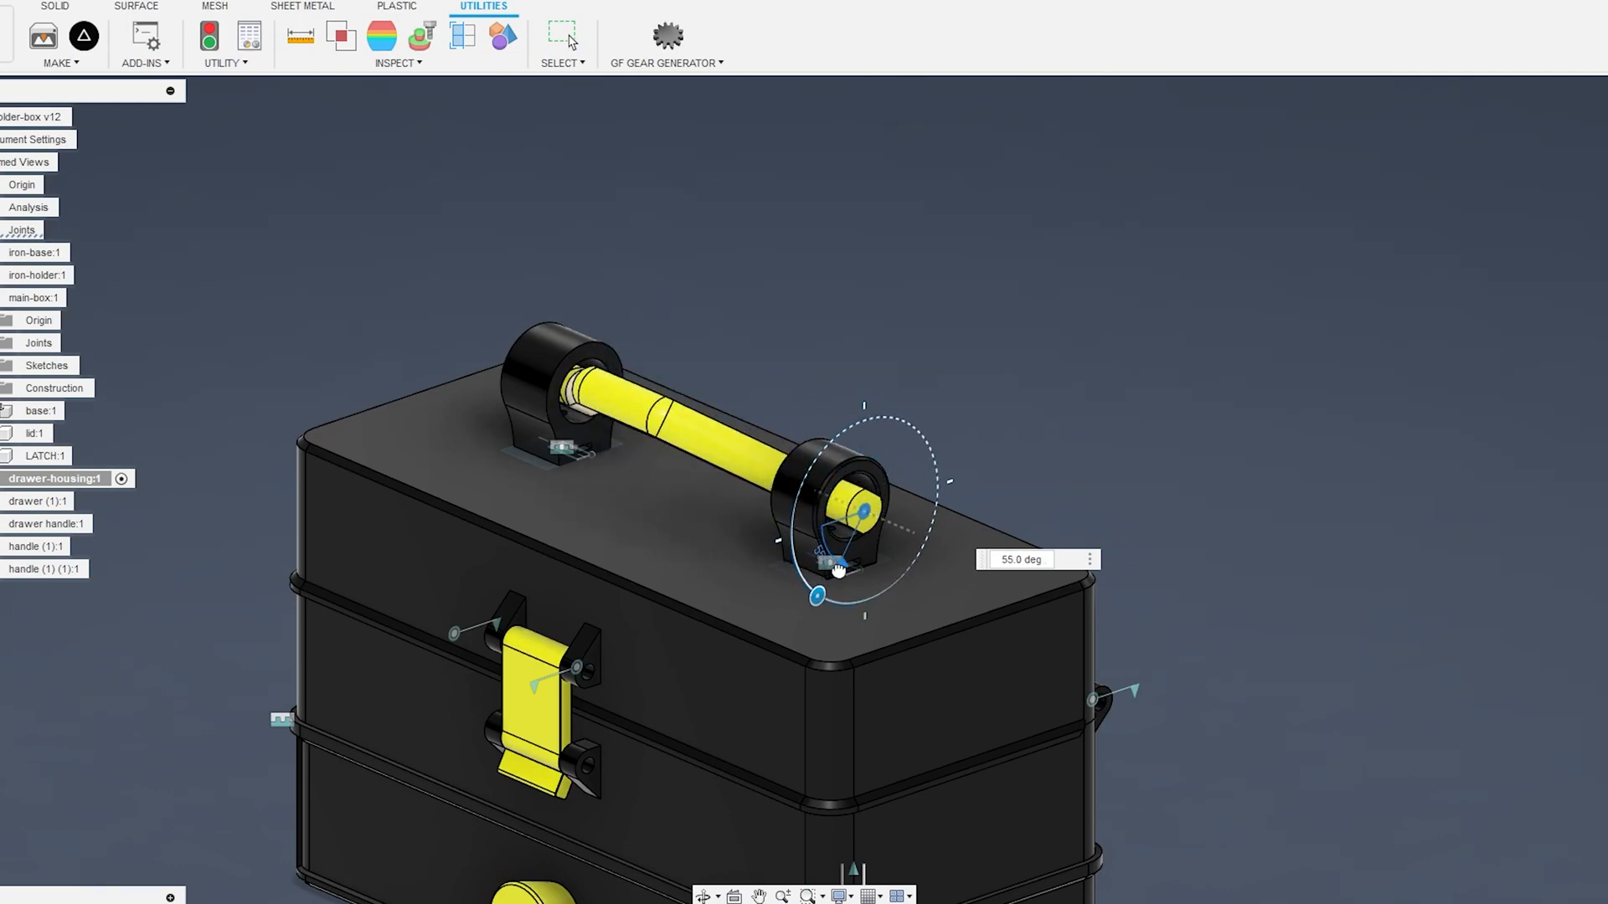